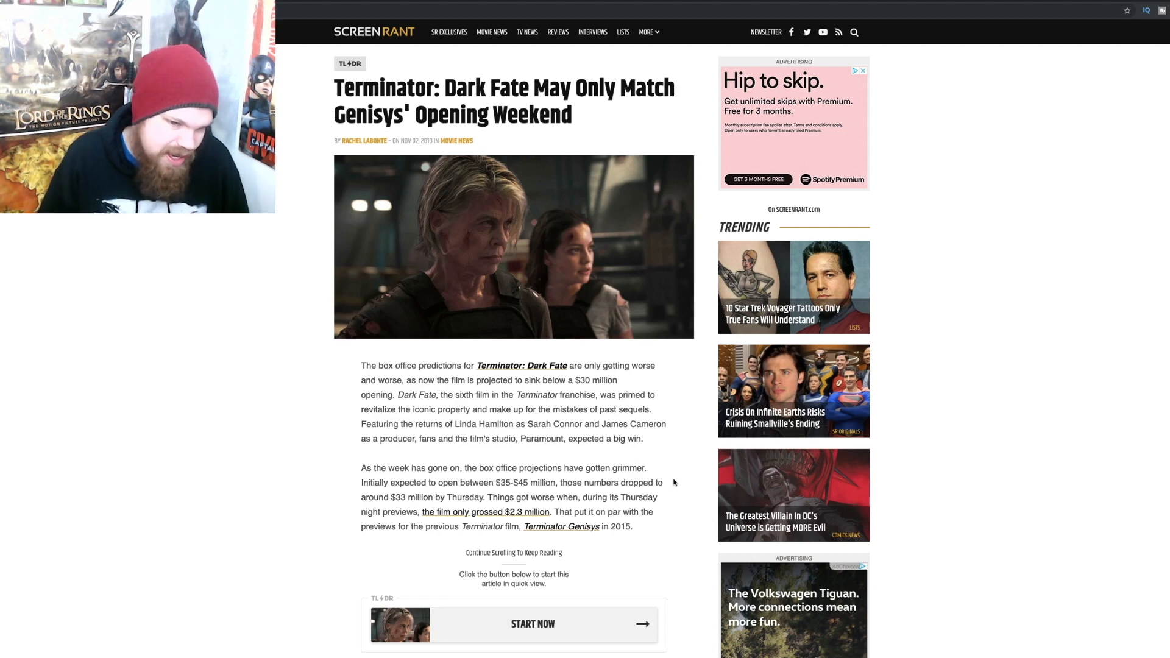
- Scroll down the Dark Fate page, then show and hide the detailed score breakdown
scroll(down, 3)
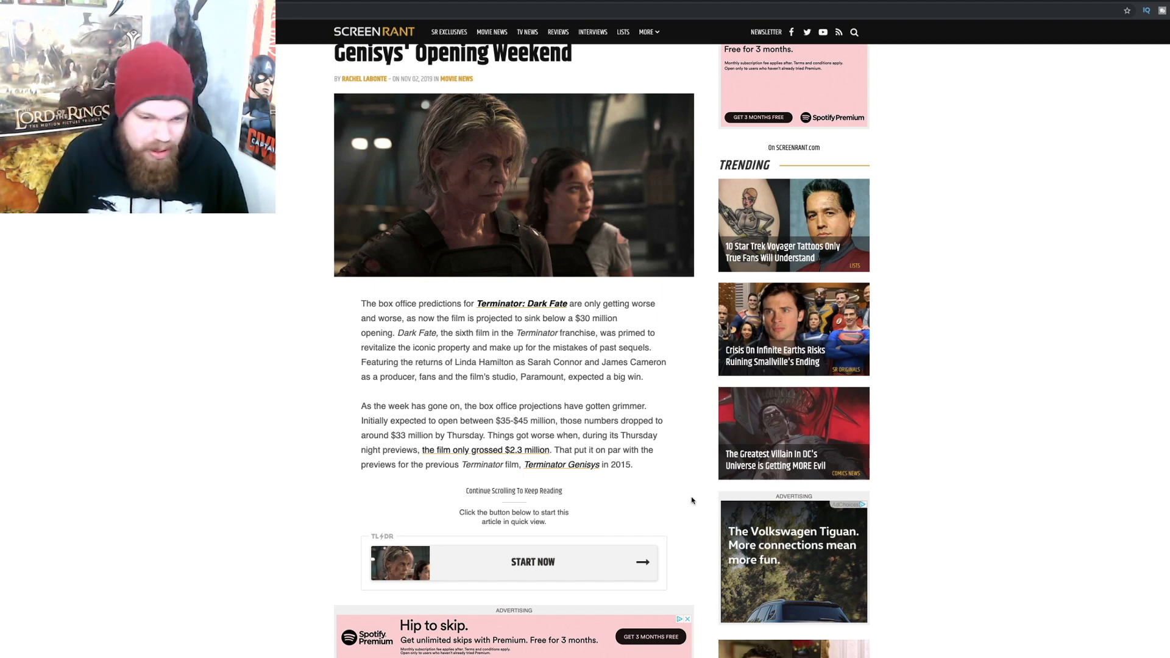
mouse_move(682, 481)
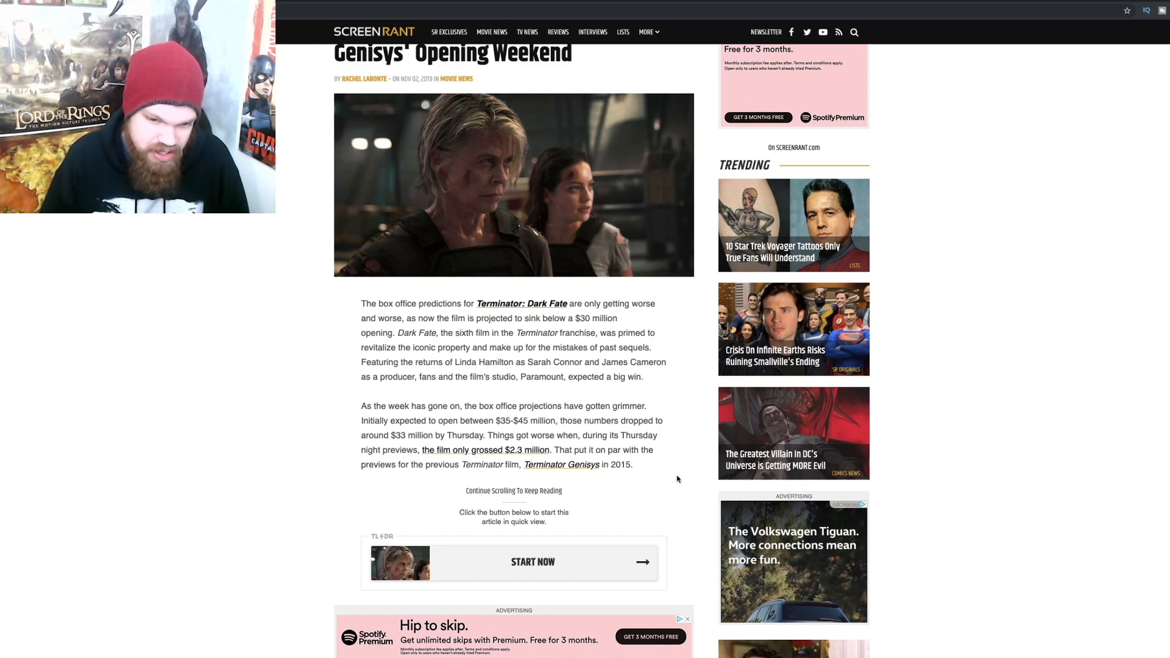
scroll(down, 3)
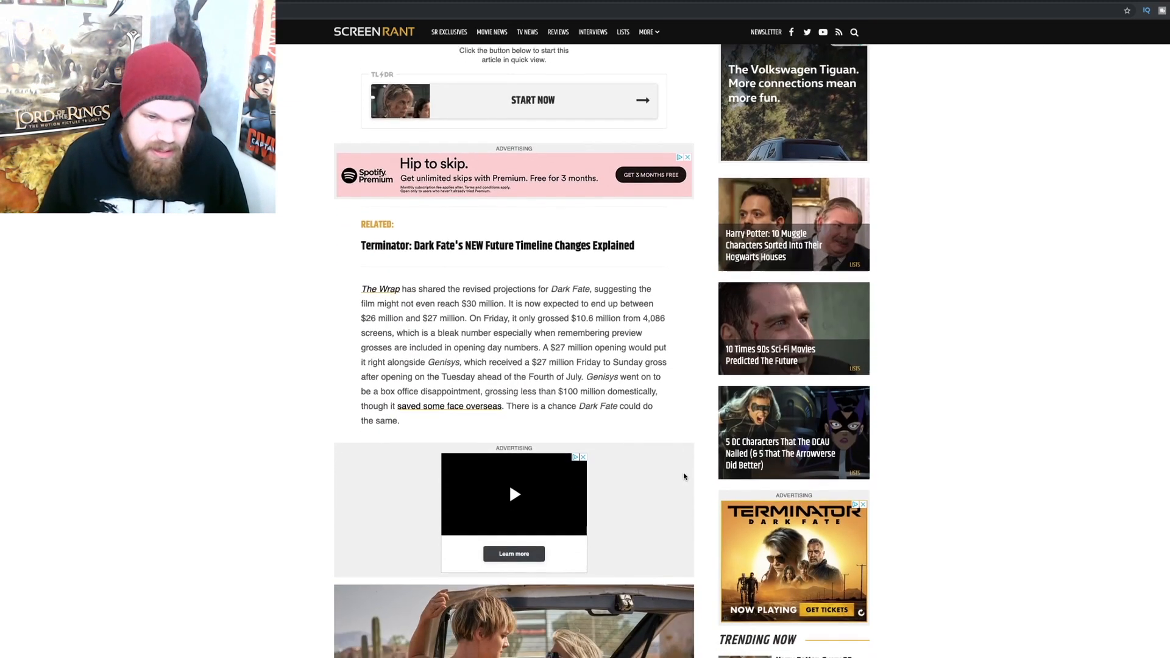
scroll(down, 3)
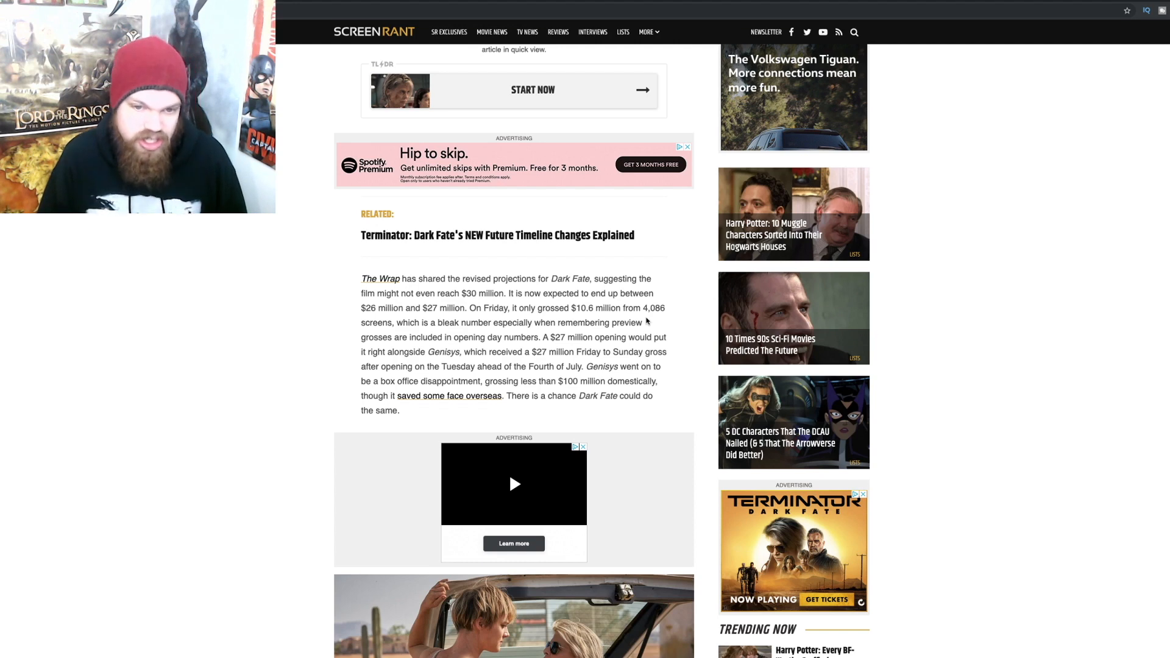
mouse_move(691, 440)
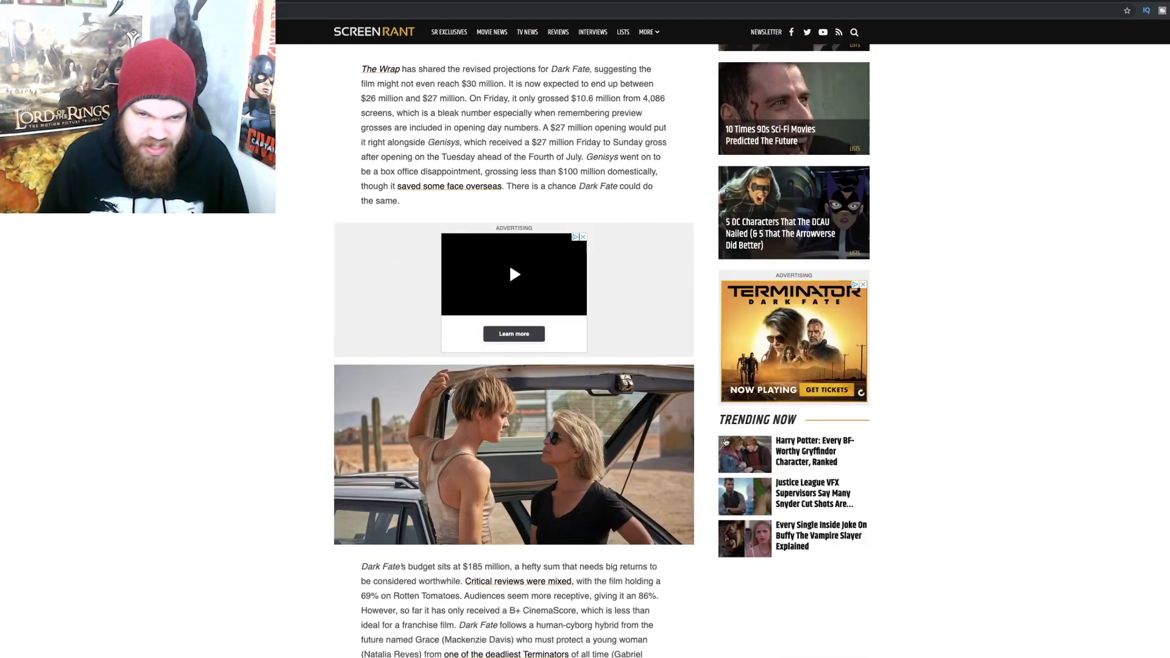
scroll(down, 3)
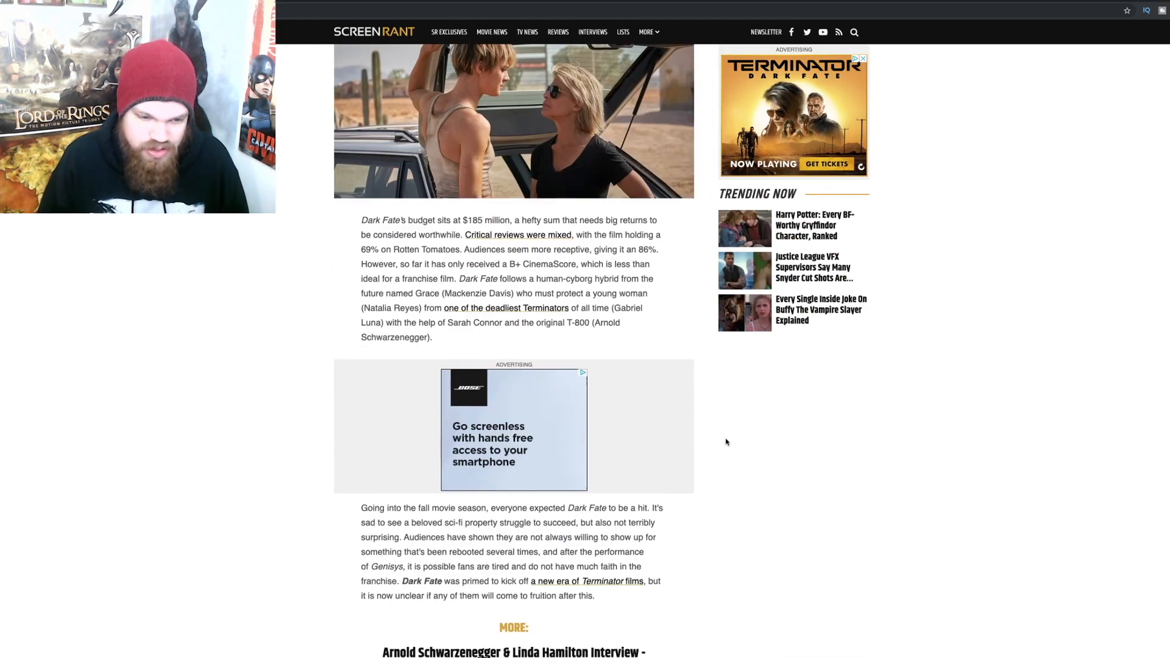
scroll(down, 3)
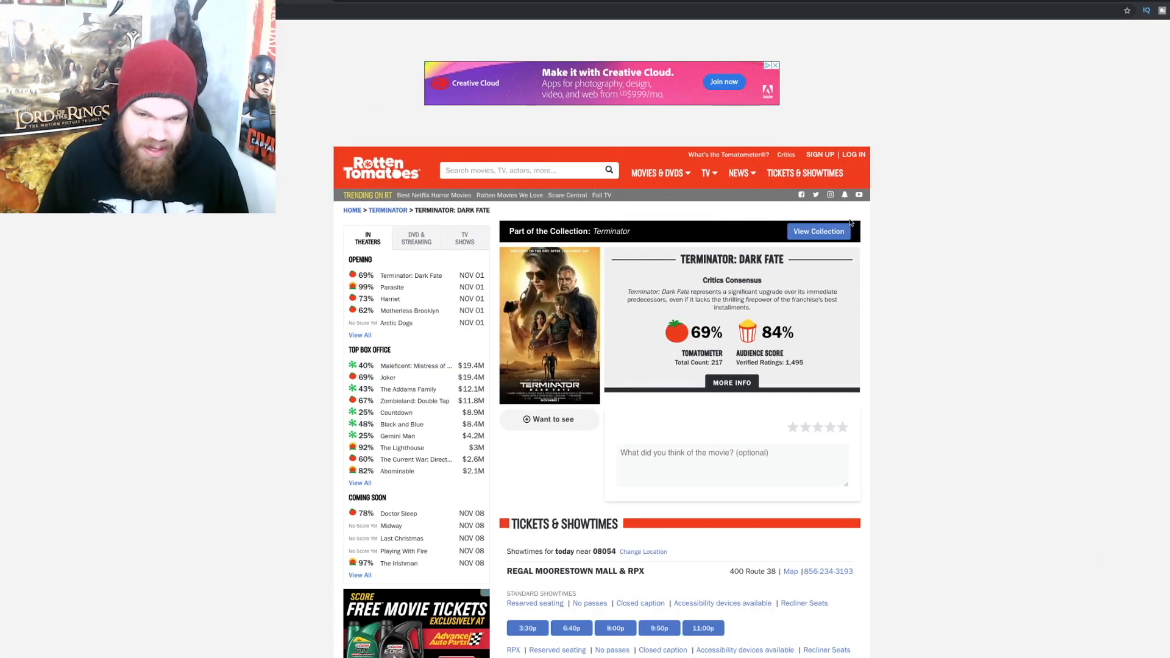
mouse_move(705, 343)
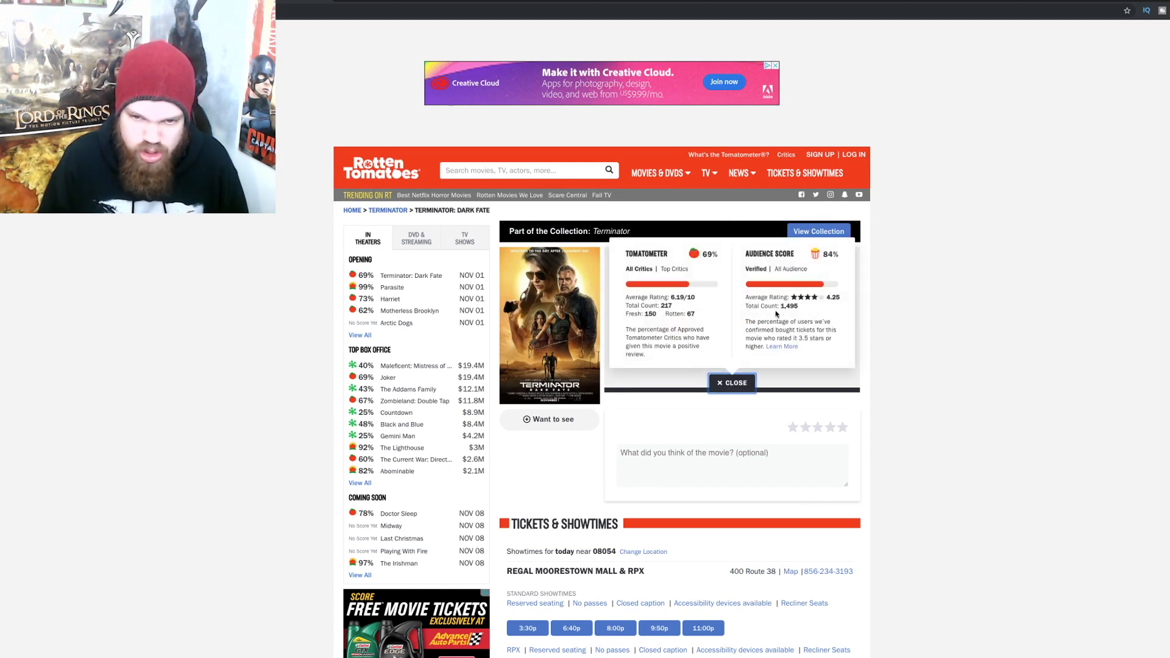
click(790, 268)
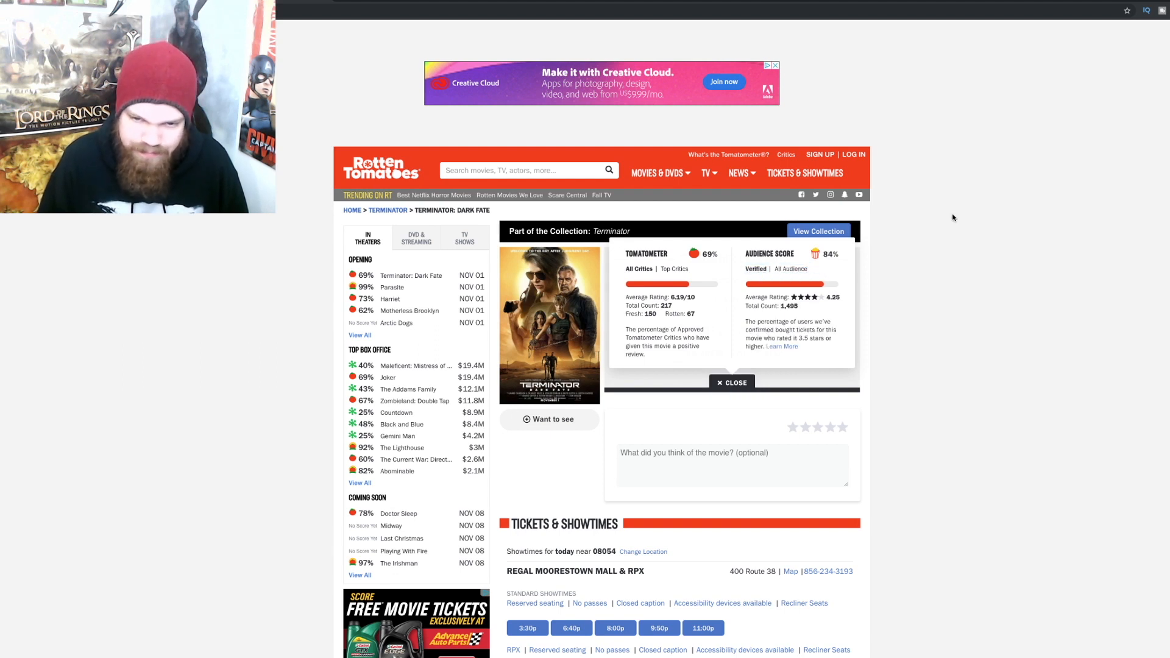
click(731, 382)
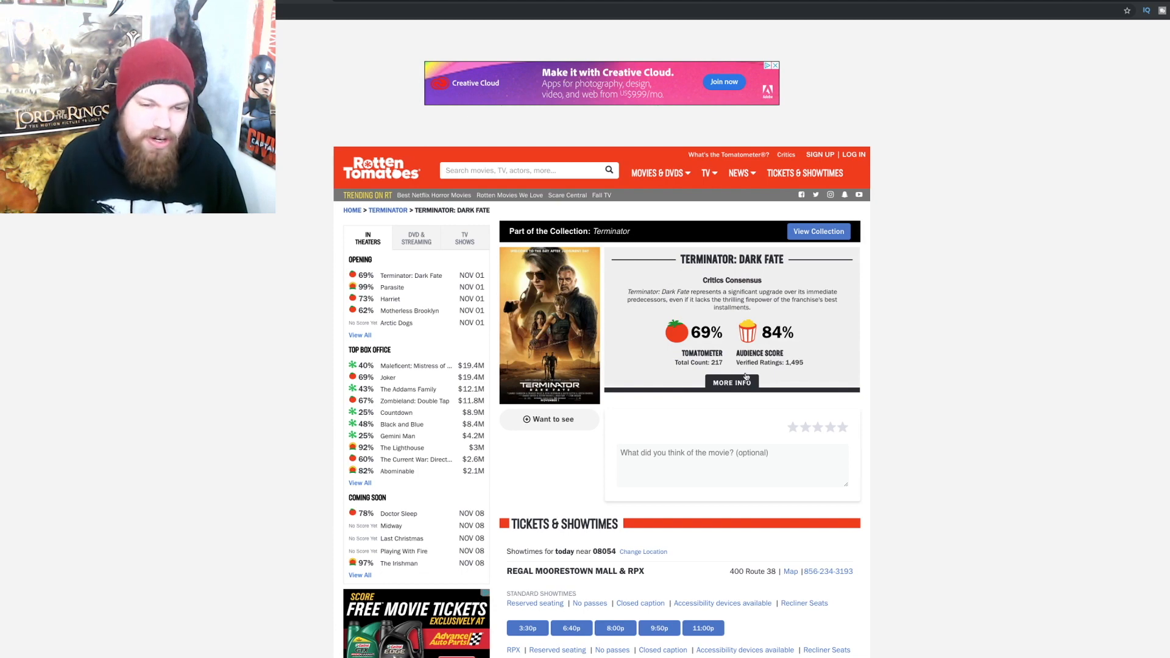
mouse_move(1003, 368)
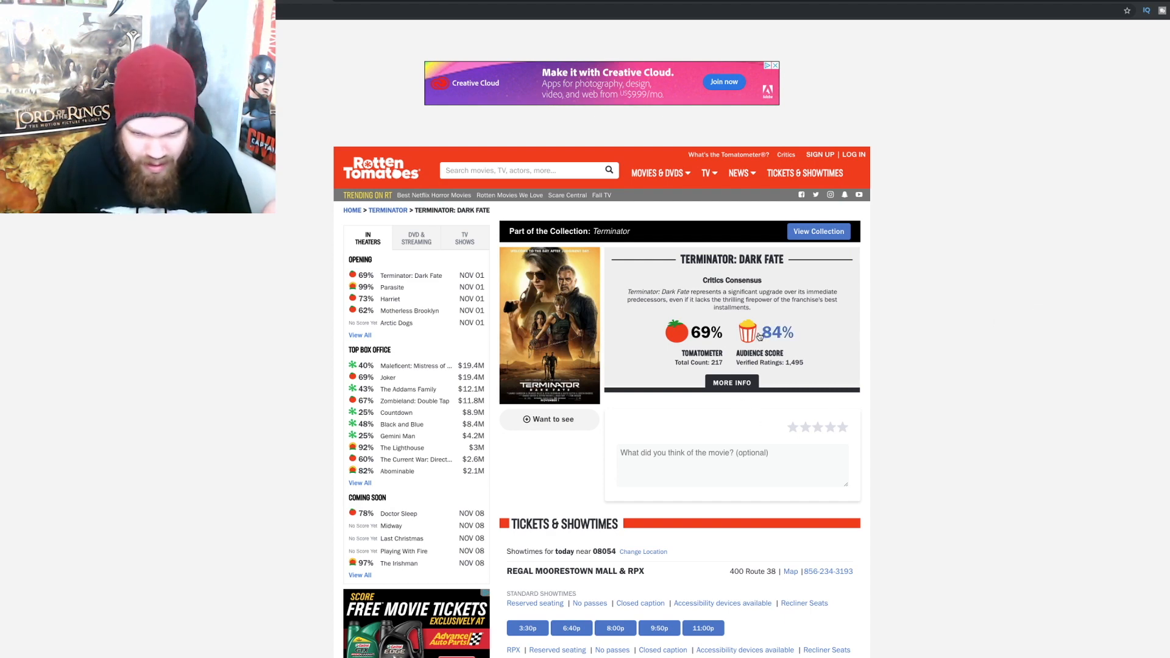
- Expand both audience reviews in full, then open the complete audience reviews list
scroll(down, 3)
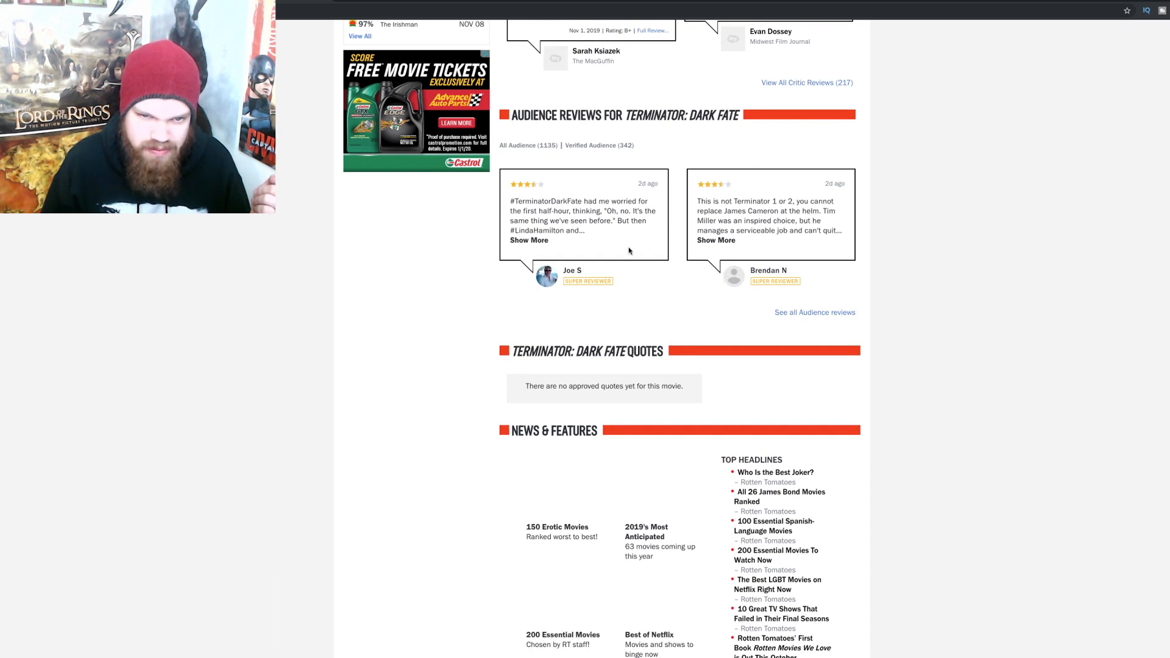
click(529, 240)
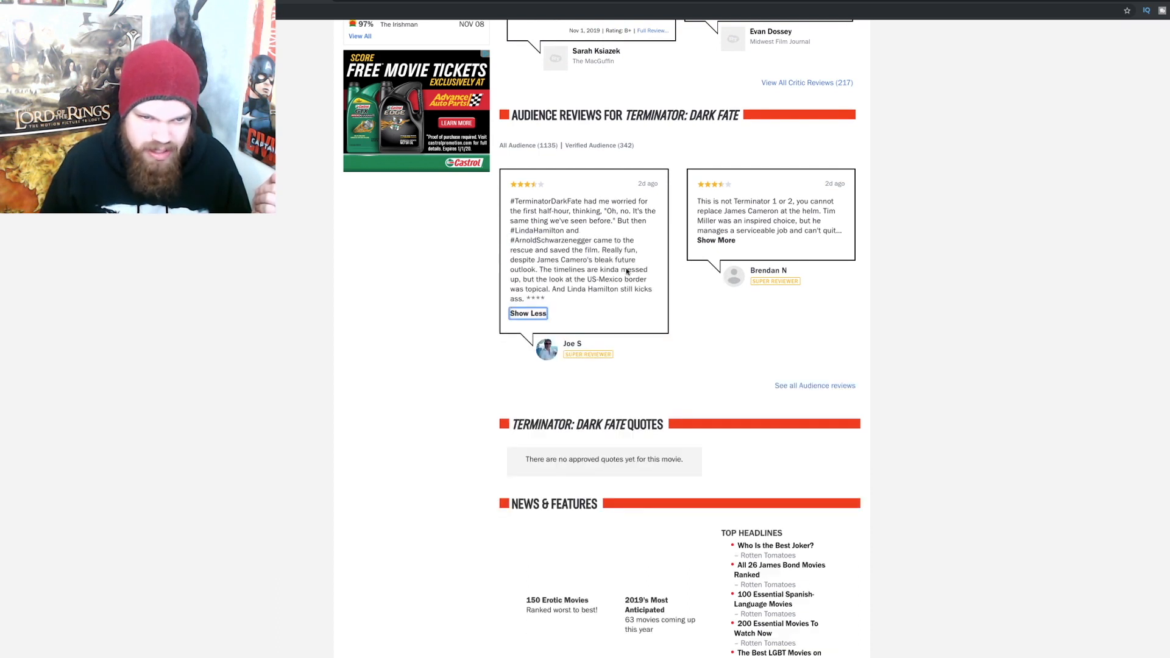
mouse_move(644, 276)
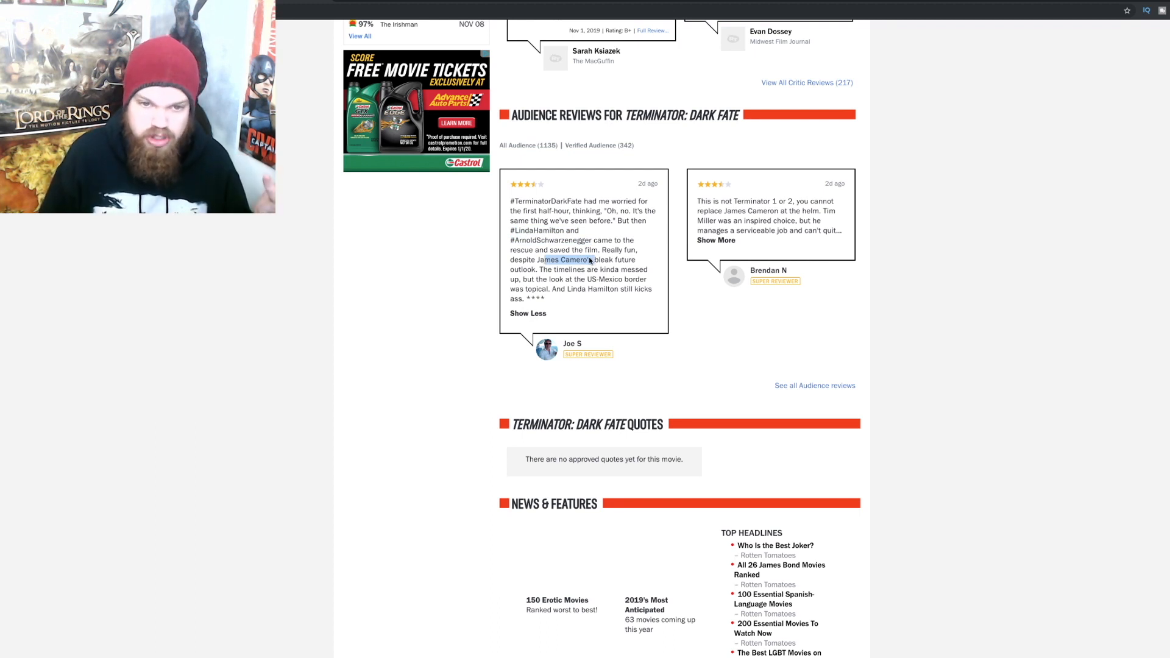
click(715, 240)
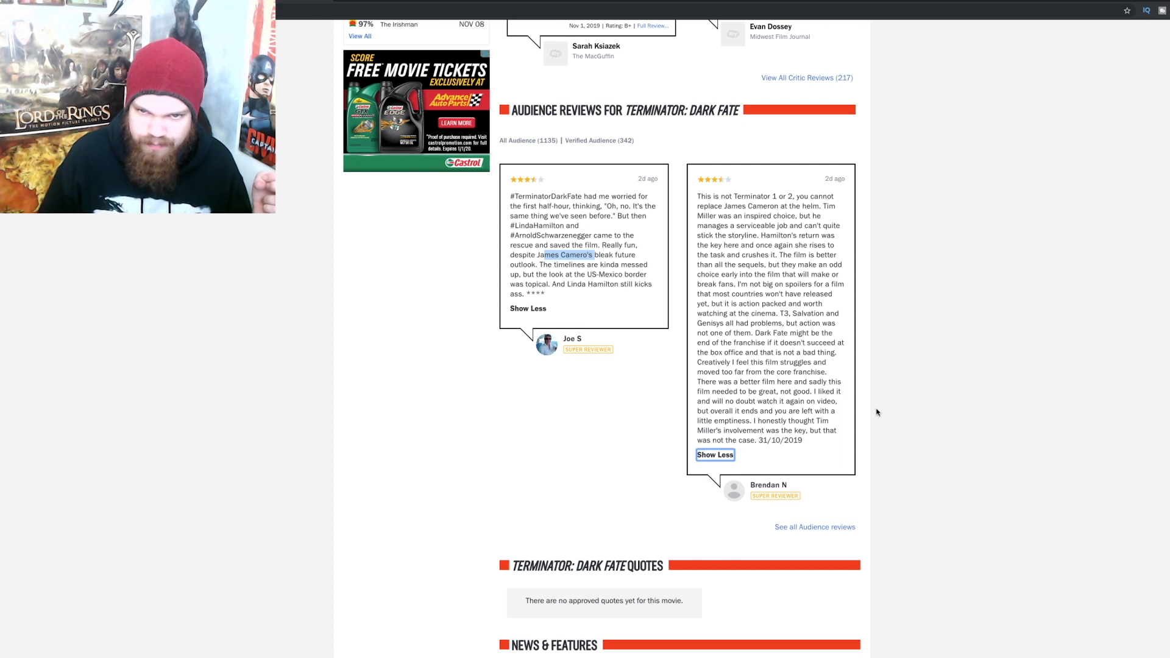
scroll(down, 3)
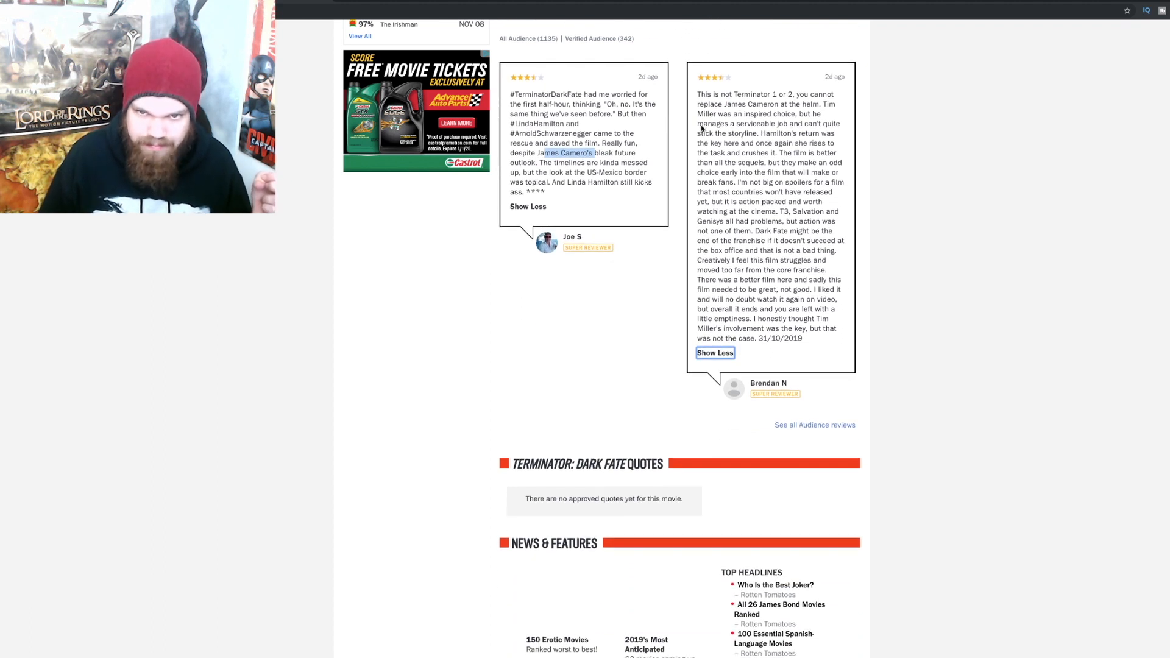
mouse_move(812, 134)
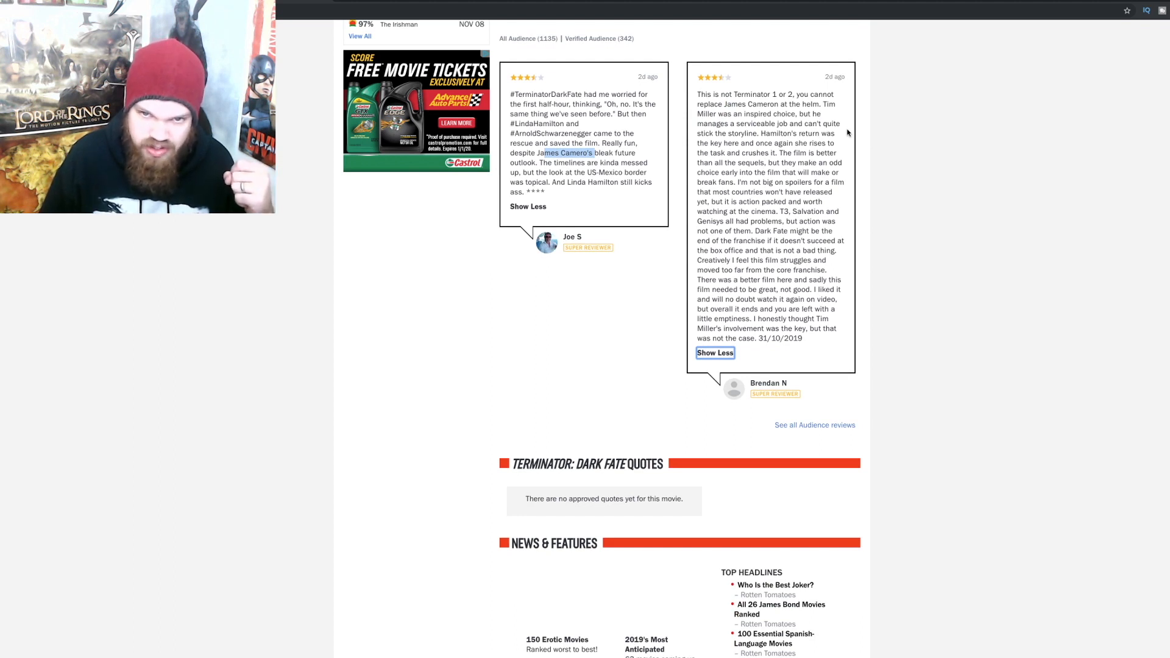
mouse_move(808, 431)
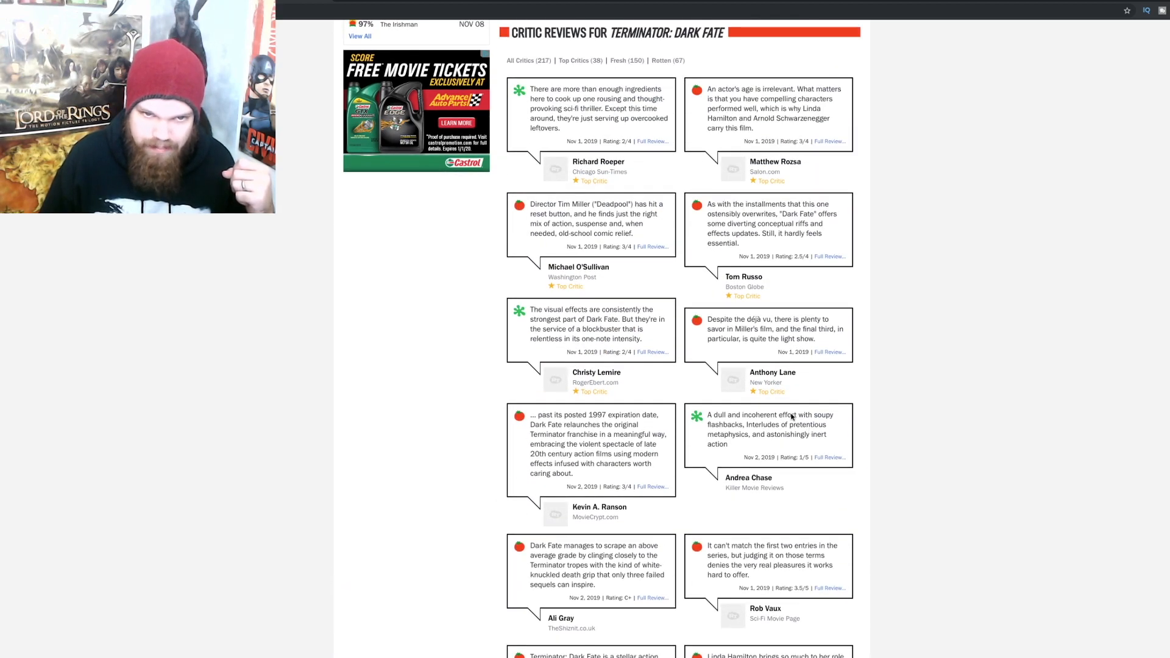
scroll(down, 3)
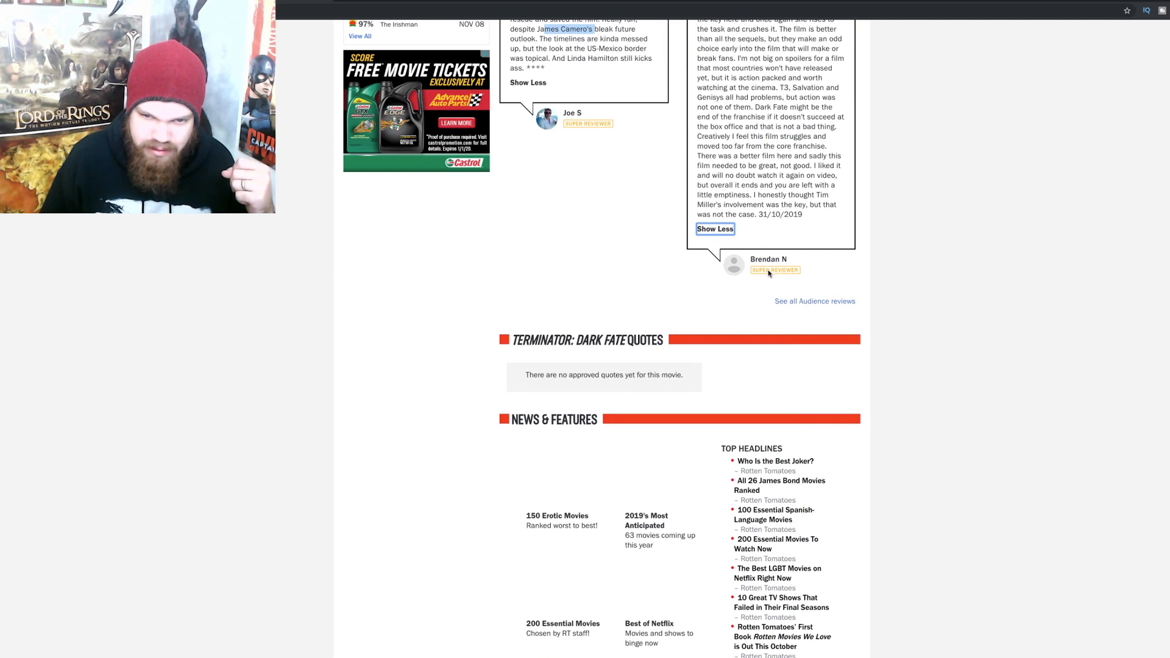
click(814, 300)
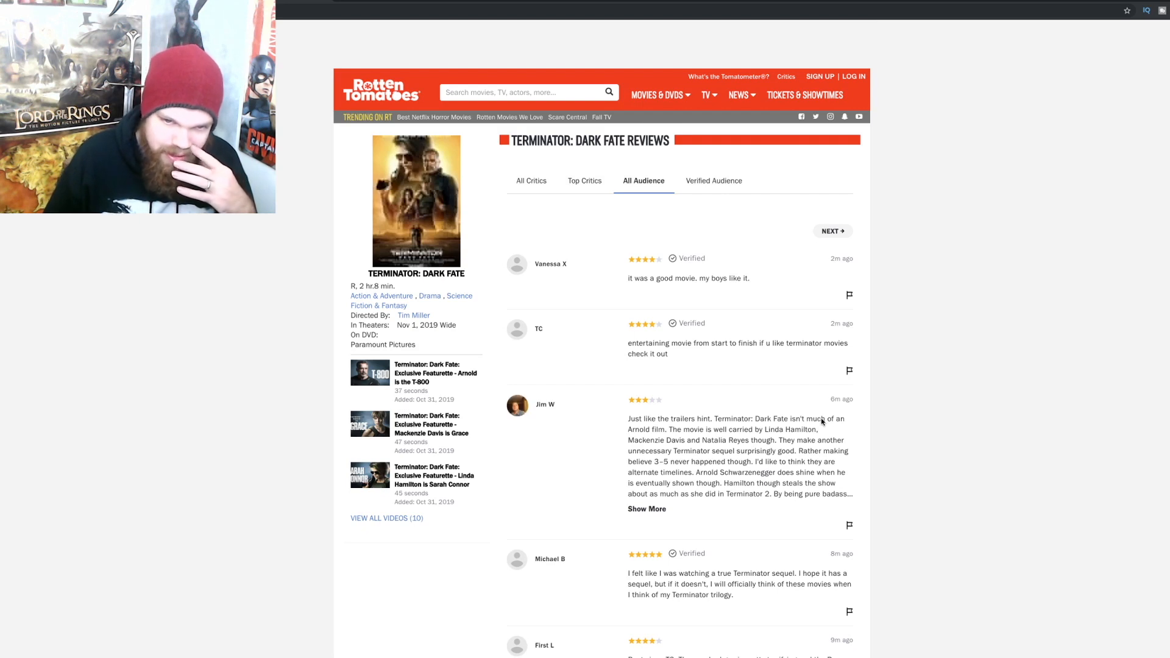
mouse_move(694, 305)
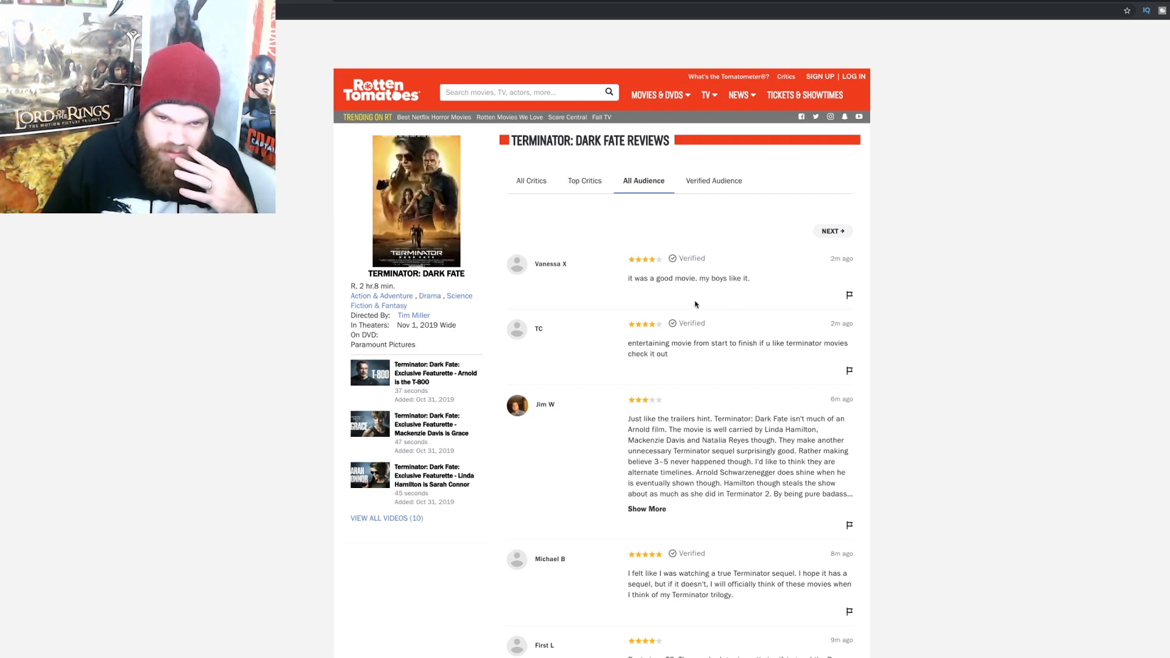
mouse_move(755, 308)
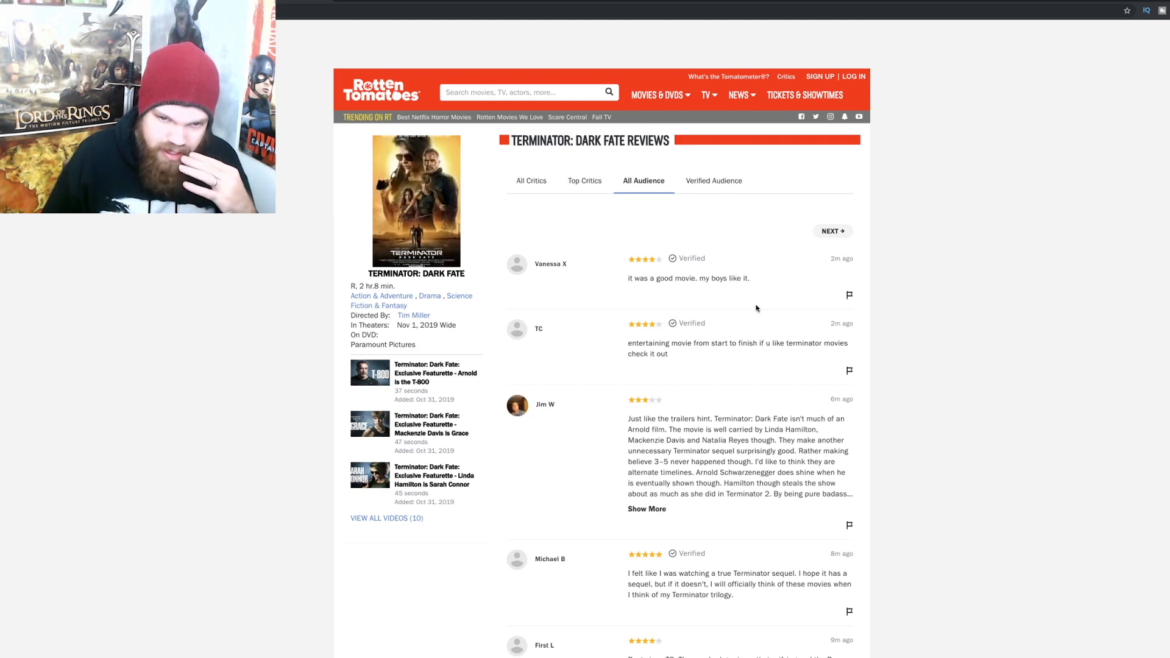
scroll(down, 3)
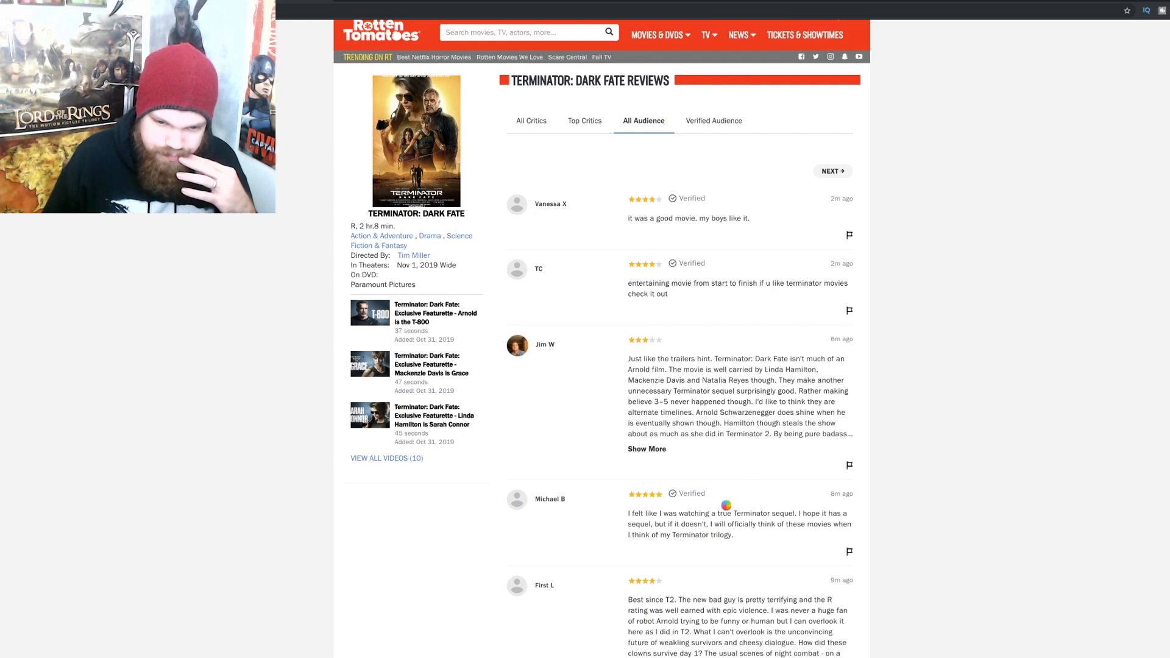
scroll(down, 3)
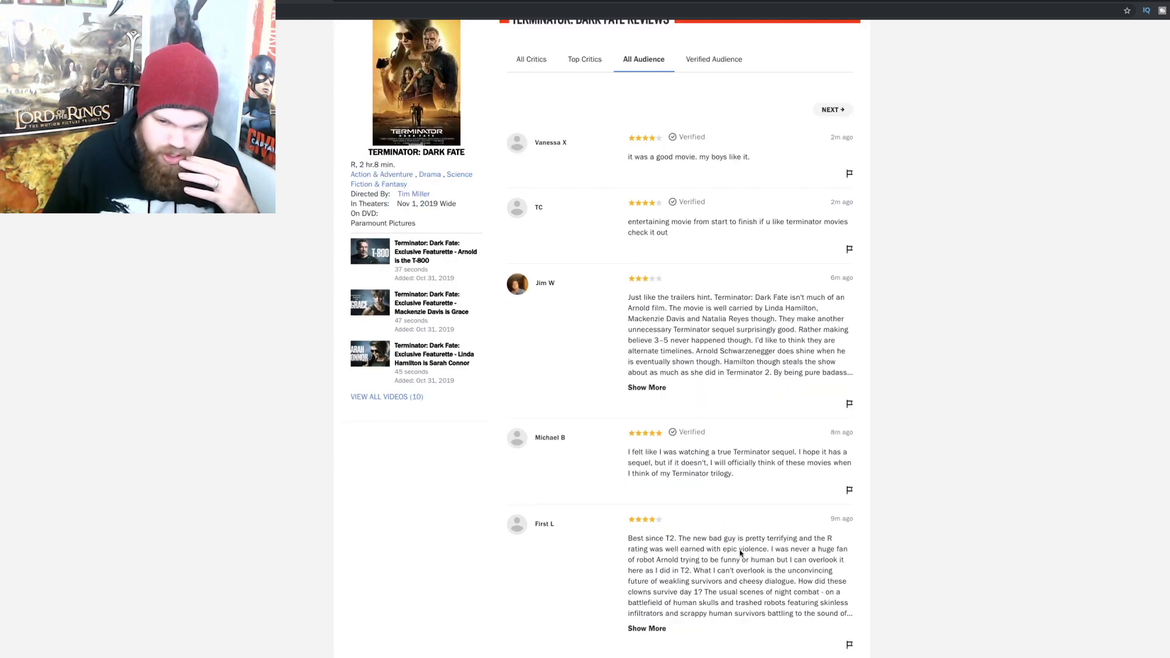
scroll(down, 3)
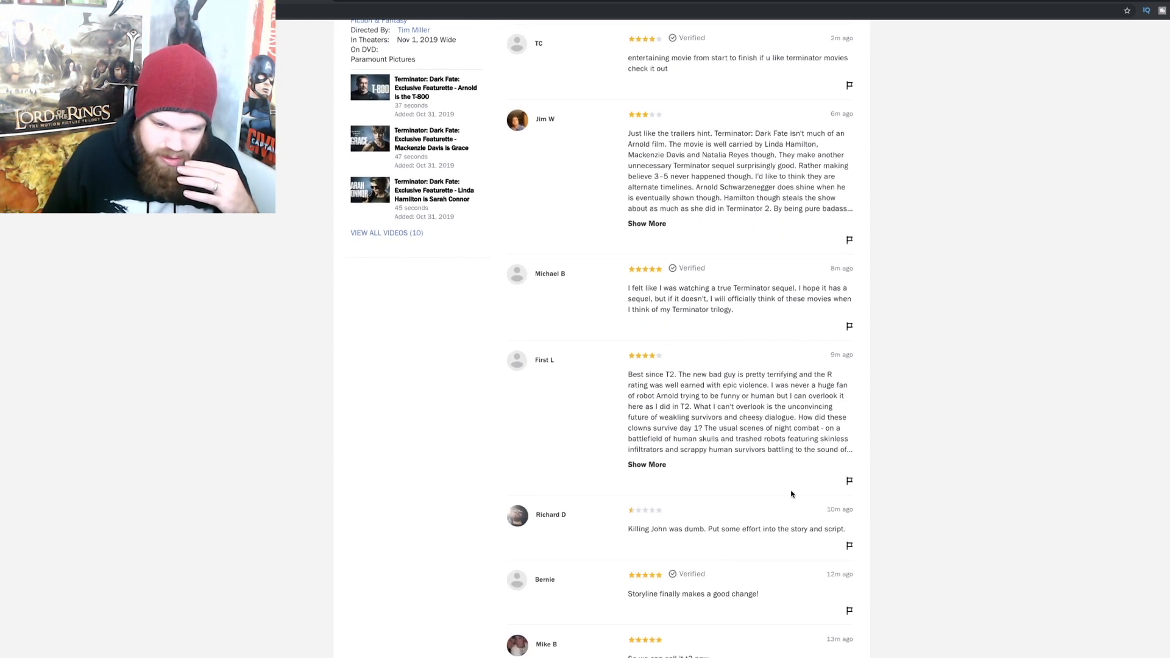
scroll(down, 3)
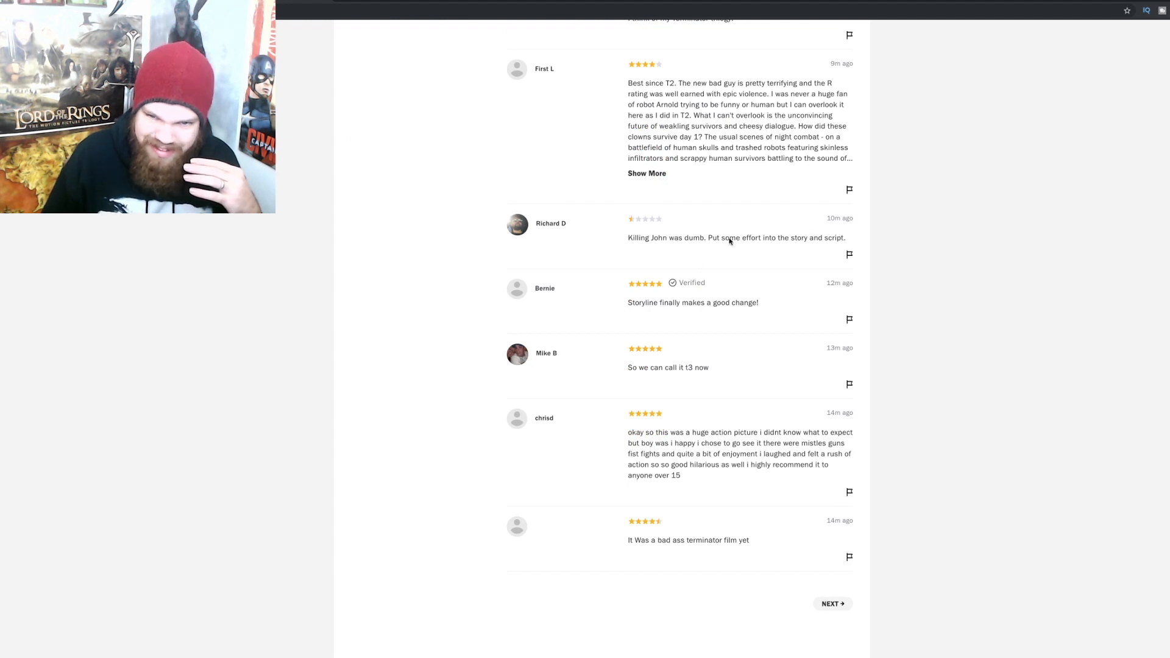
mouse_move(747, 275)
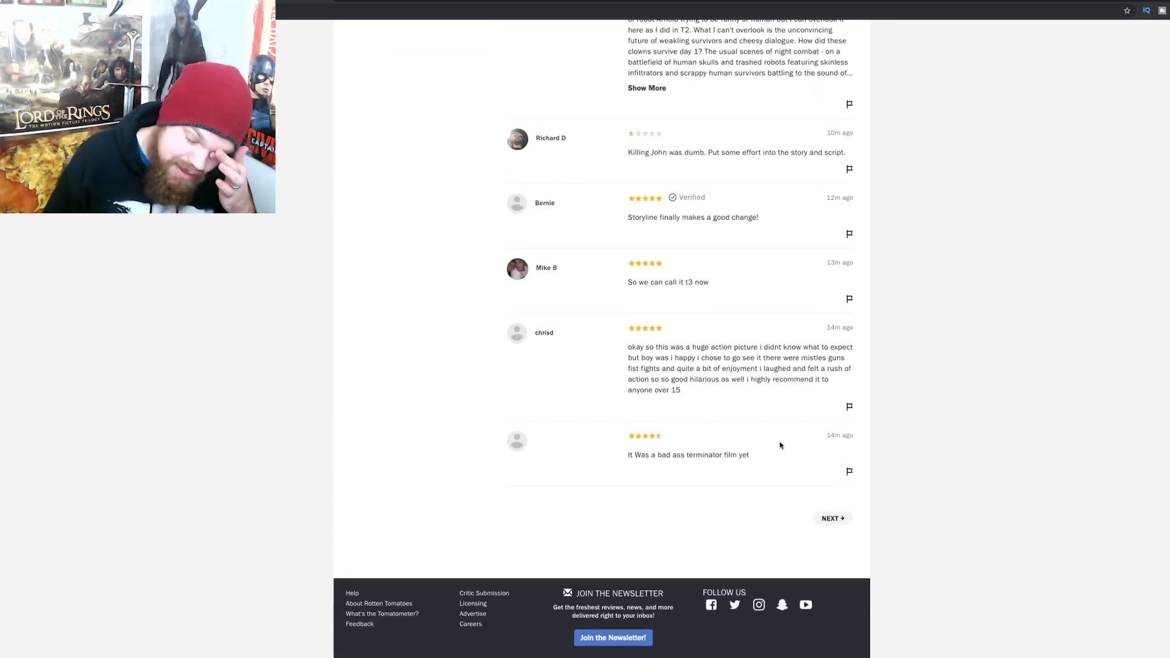
scroll(up, 3)
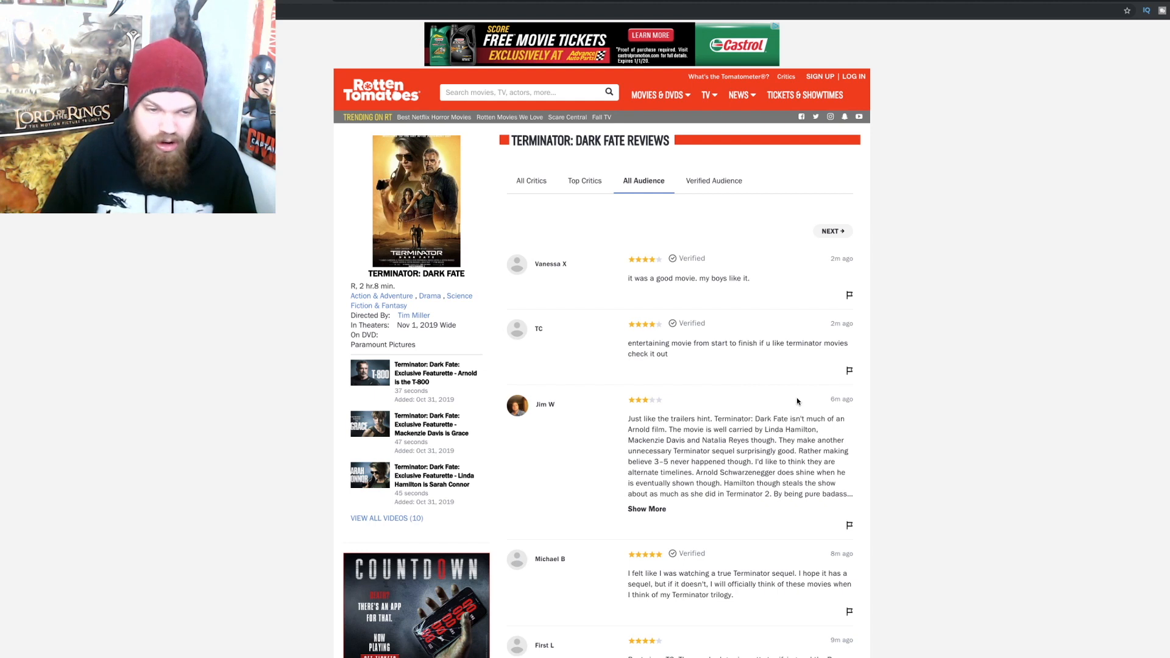
mouse_move(661, 479)
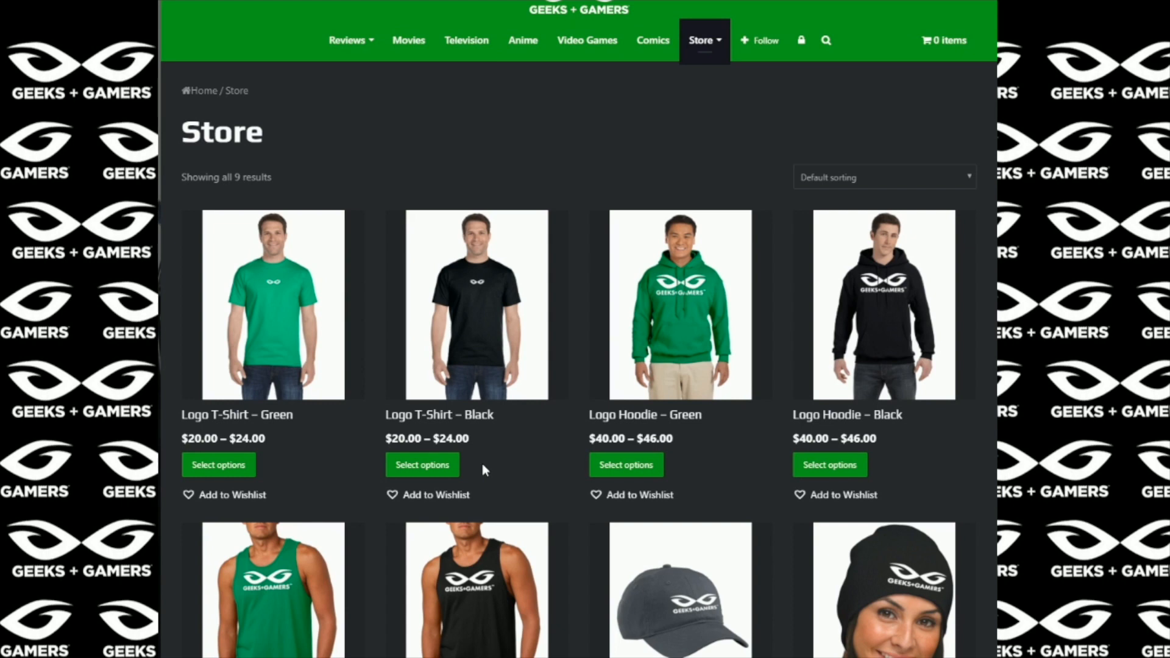
mouse_move(465, 349)
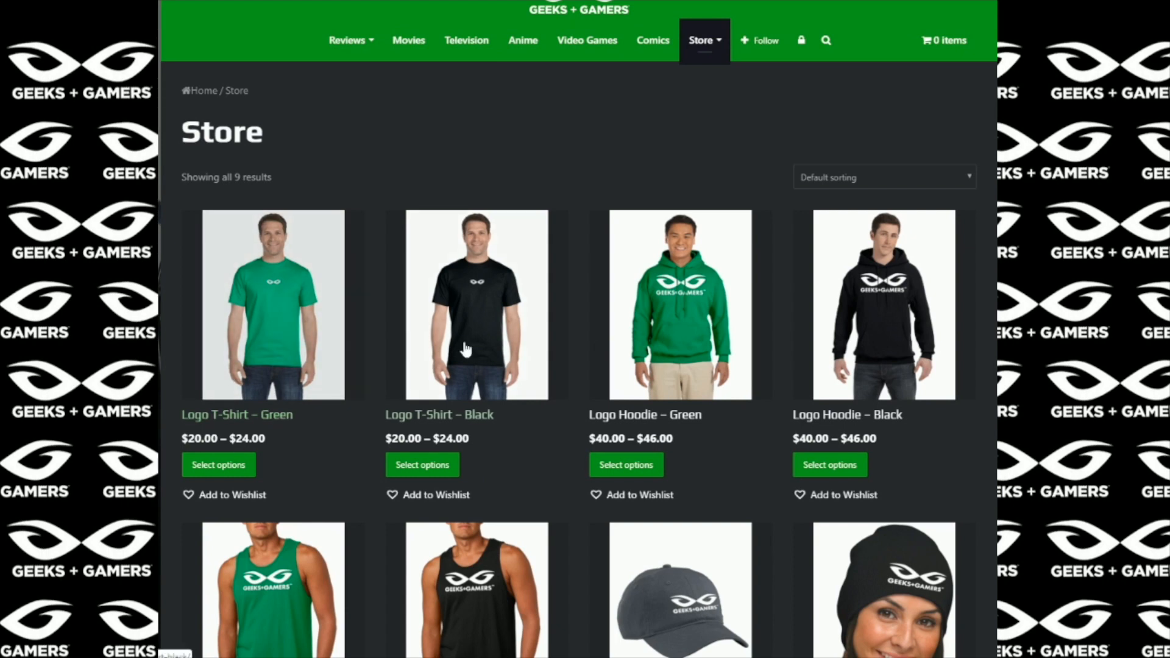
- Scroll the store listing to reveal logo tank tops, an embroidered hat and beanies
scroll(down, 3)
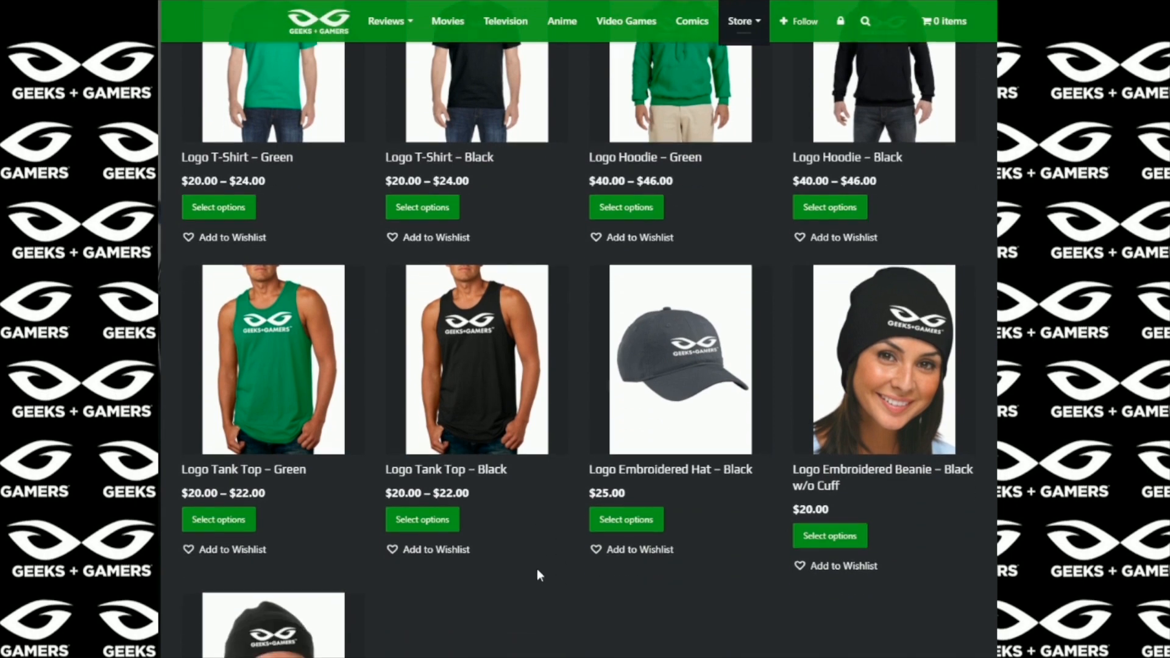
scroll(down, 3)
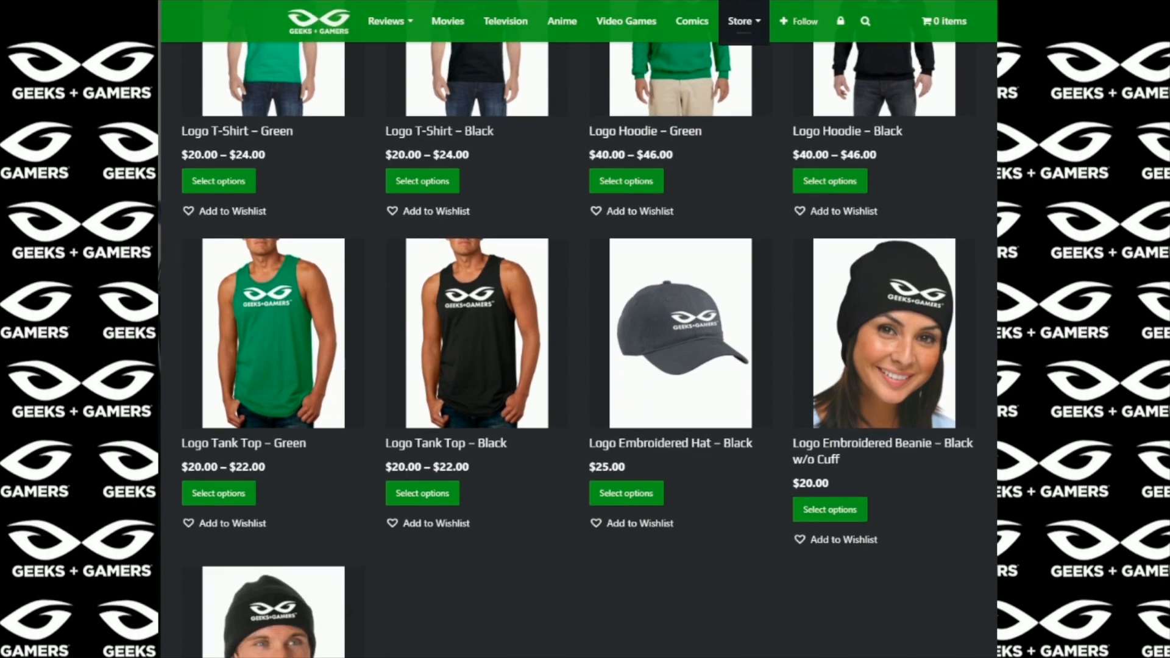